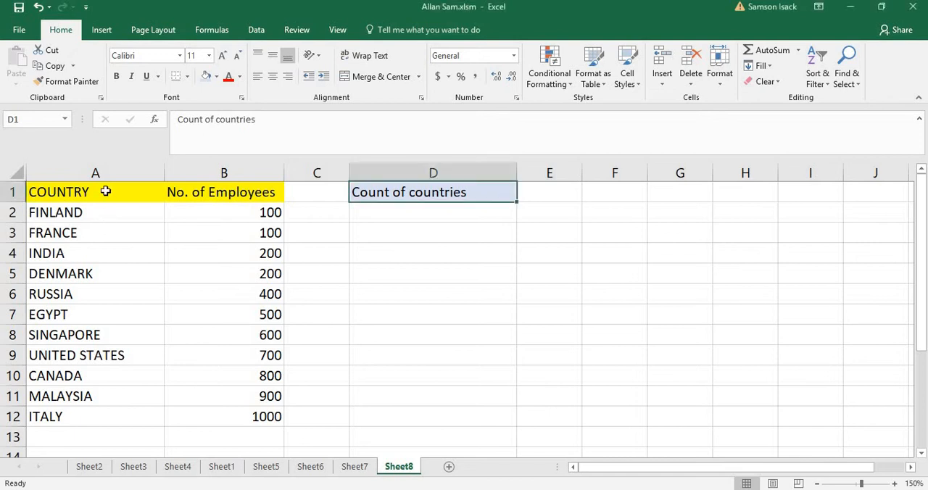
# Select the country names A2:A12 for a status-bar count, then begin a formula in E1
pyautogui.moveTo(95, 191); pyautogui.dragTo(96, 396)
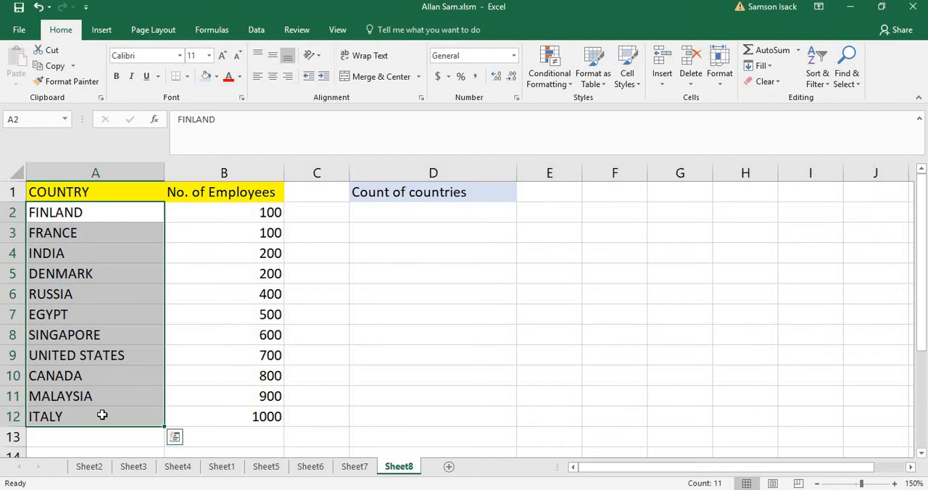
pyautogui.moveTo(356, 396)
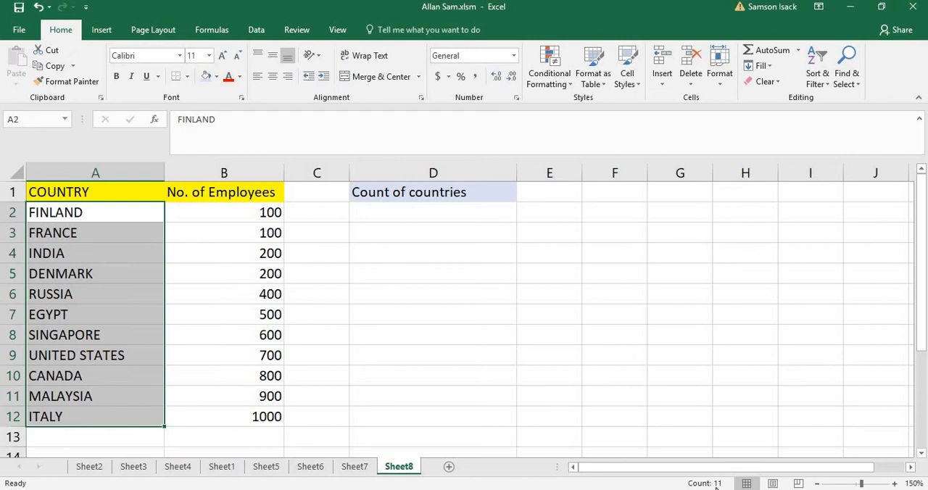
pyautogui.moveTo(355, 211)
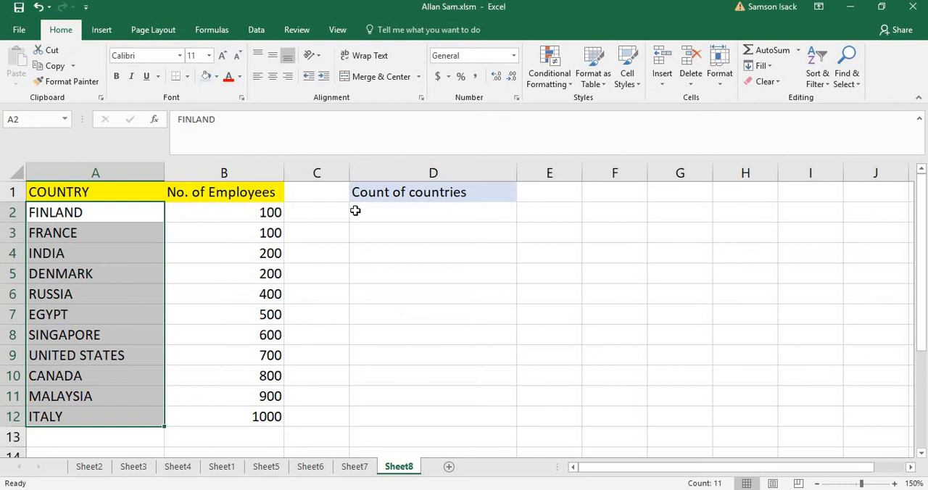
pyautogui.moveTo(223, 211); pyautogui.dragTo(224, 333)
pyautogui.write('=')
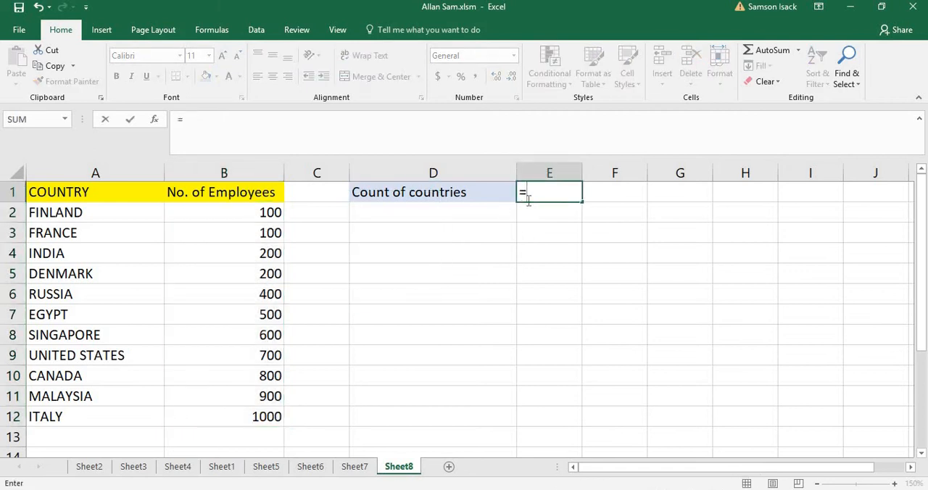
# Enter =COUNT(B2:B12) in E1 so it shows 11 employee numbers
pyautogui.write('count(')
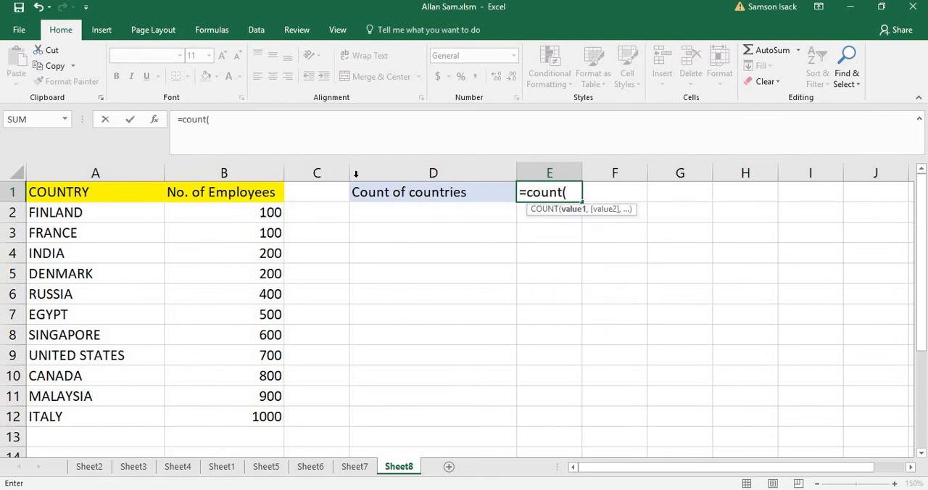
pyautogui.click(224, 211)
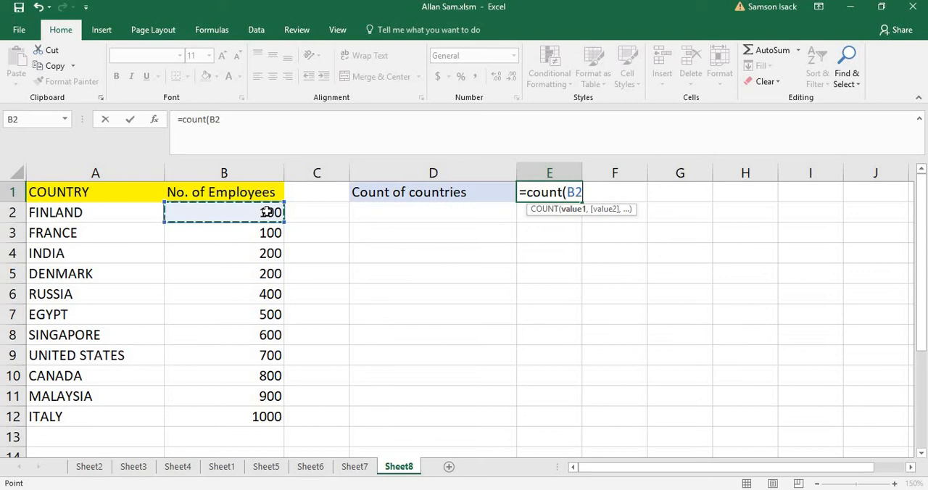
pyautogui.moveTo(224, 212); pyautogui.dragTo(223, 334)
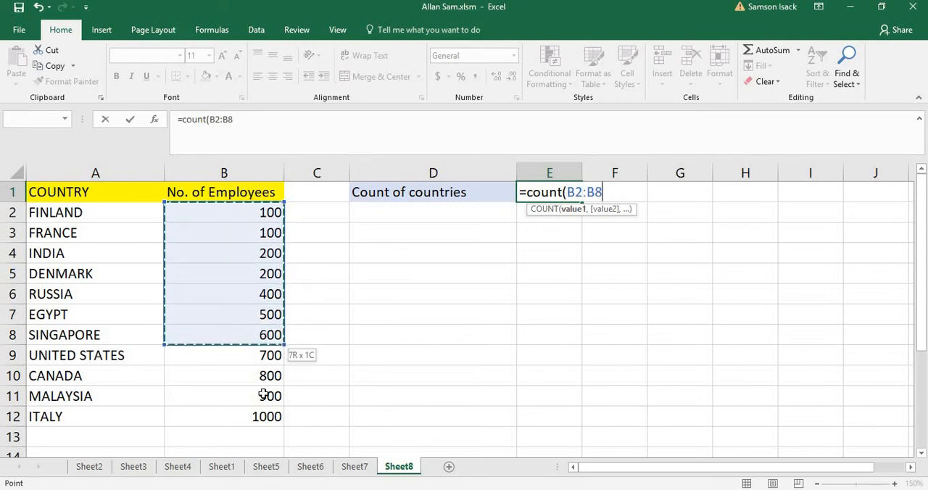
pyautogui.moveTo(268, 333); pyautogui.dragTo(269, 416)
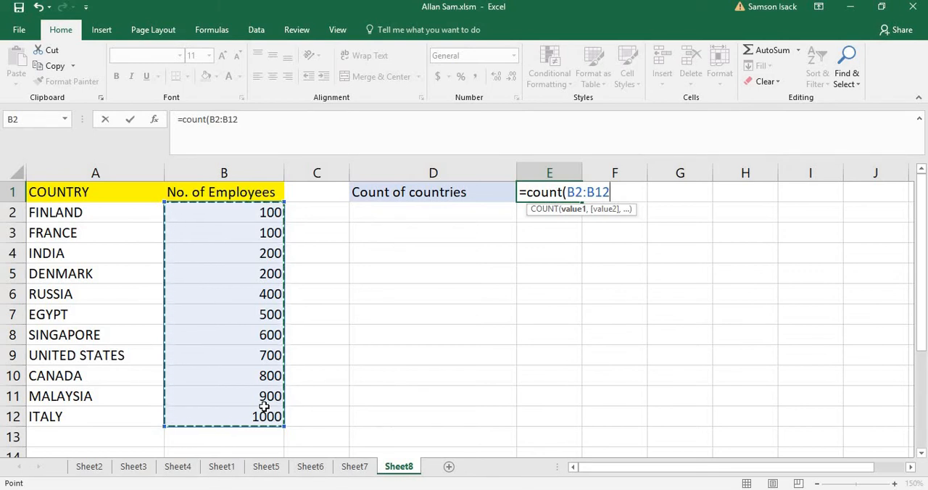
pyautogui.write(')')
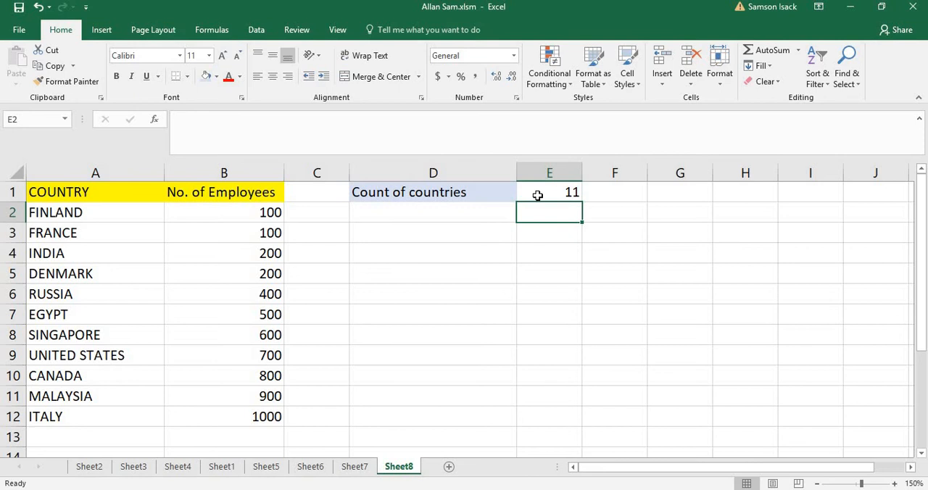
pyautogui.click(548, 191)
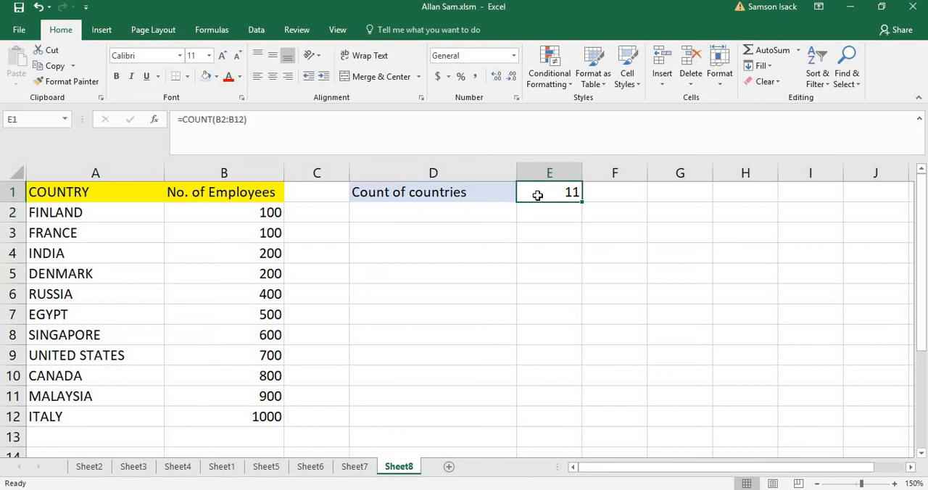
pyautogui.moveTo(287, 264)
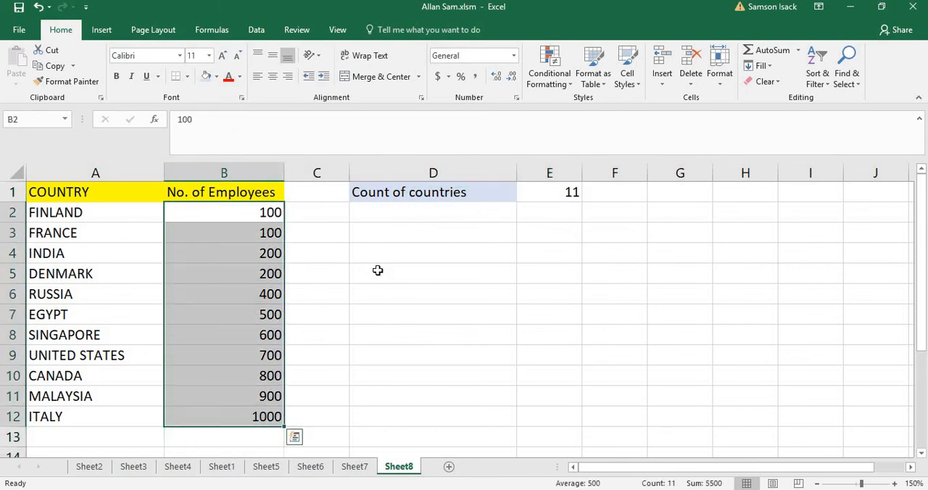
pyautogui.click(614, 192)
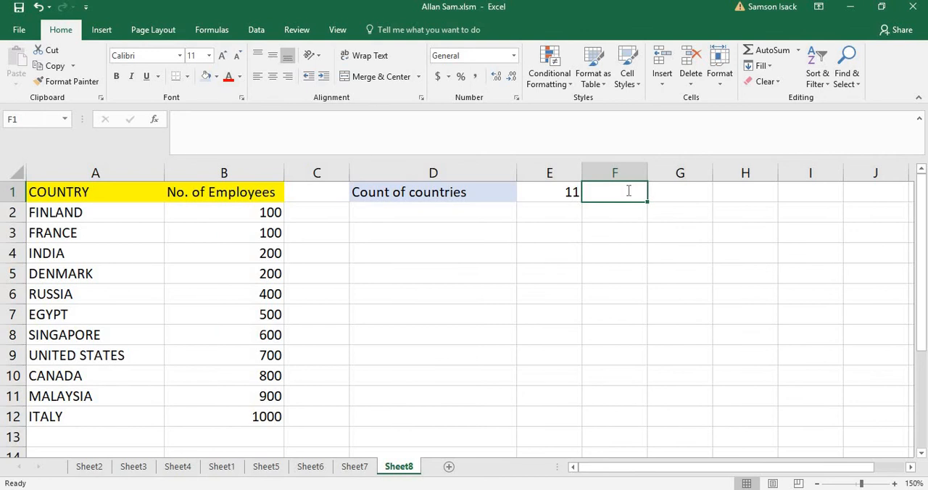
pyautogui.write('=')
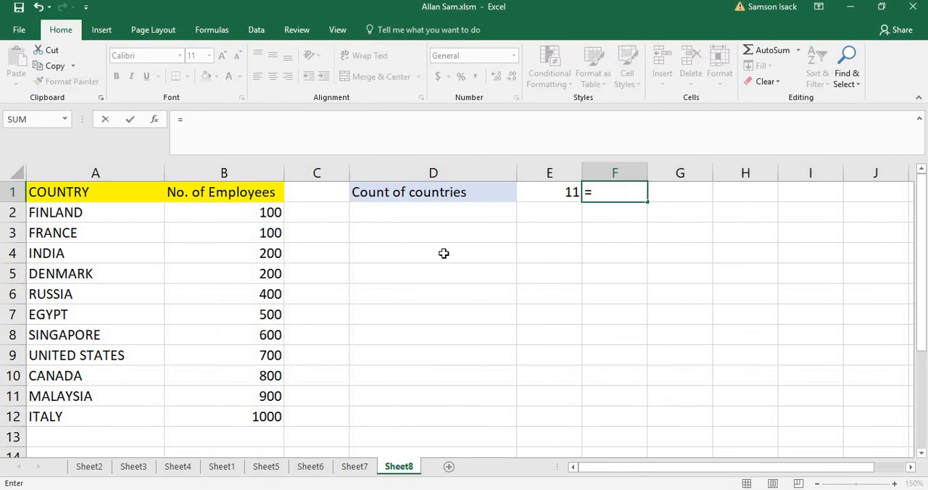
pyautogui.write('count')
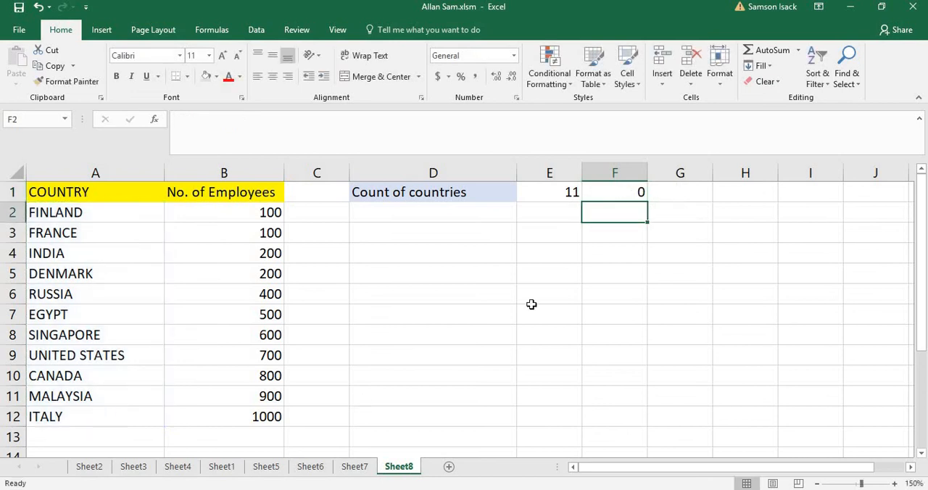
pyautogui.moveTo(633, 188)
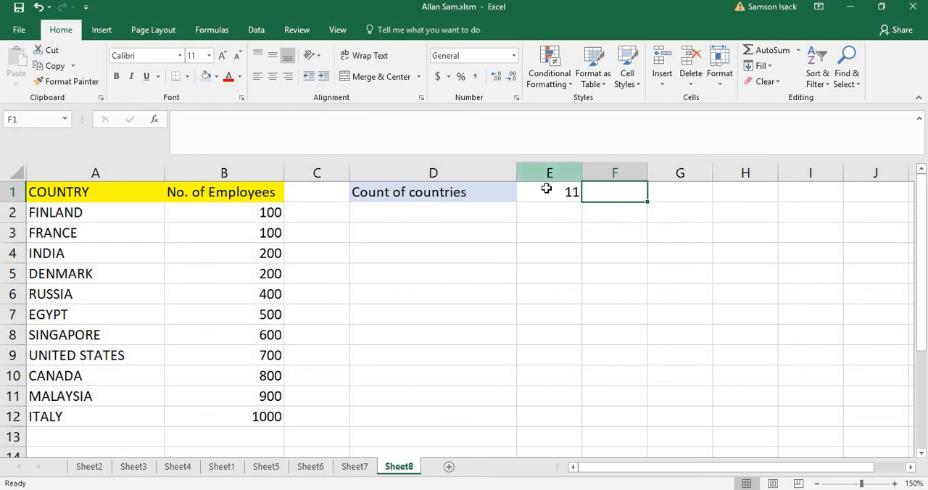
pyautogui.click(548, 191)
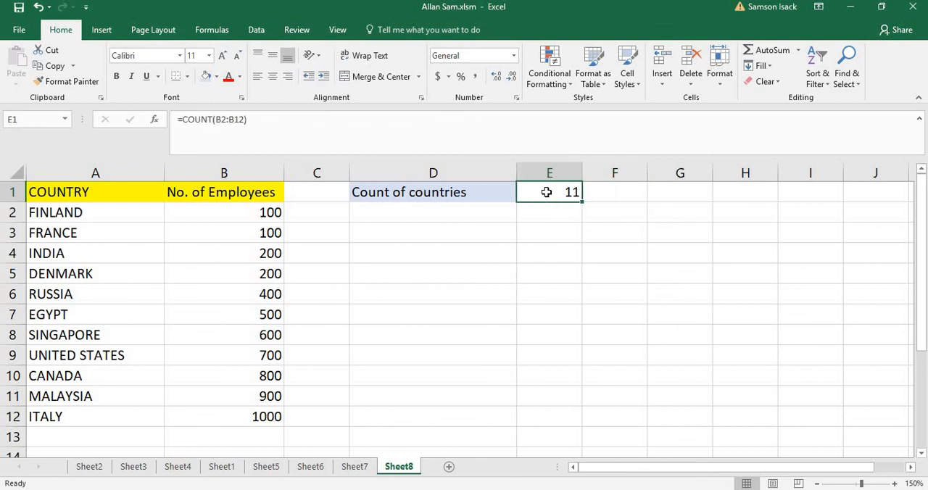